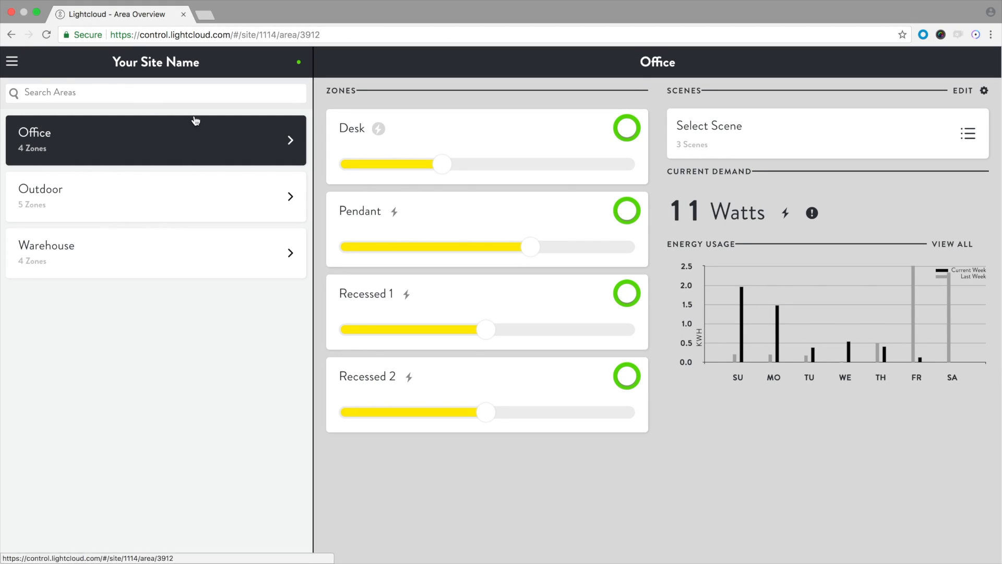
# Open the Devices list and show Controller 3507's details page for Warehouse Row 4.
pyautogui.click(12, 62)
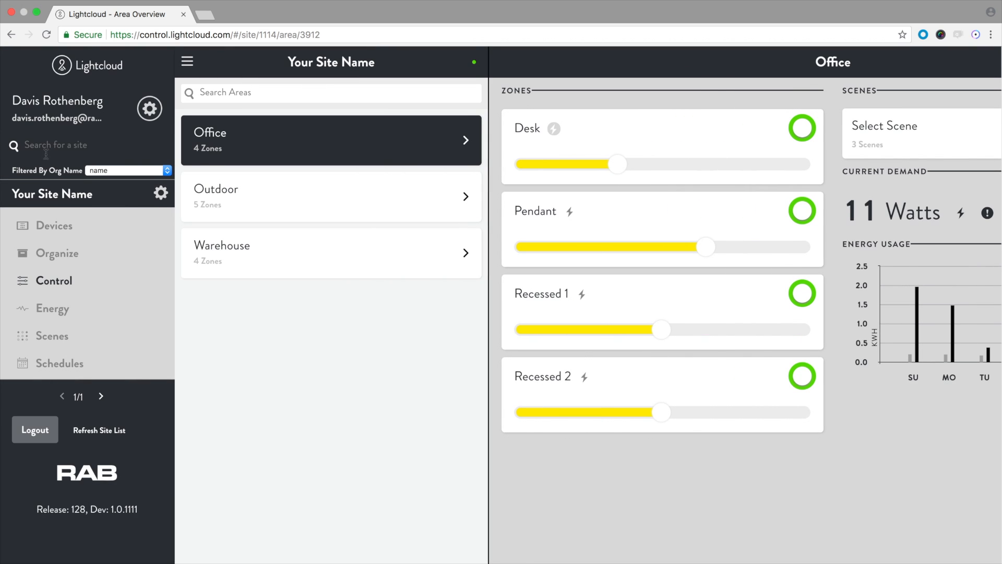
pyautogui.click(54, 225)
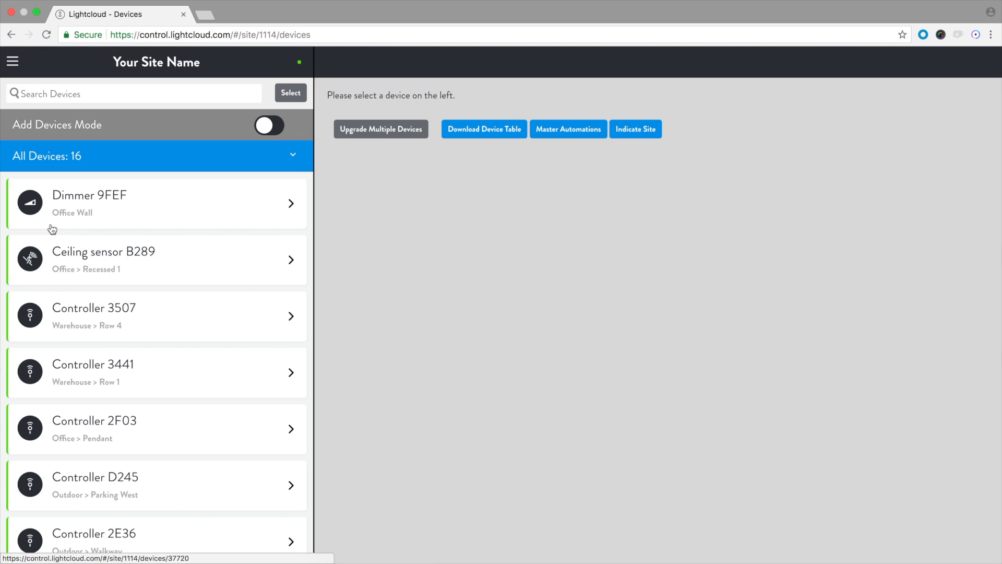
pyautogui.moveTo(142, 324)
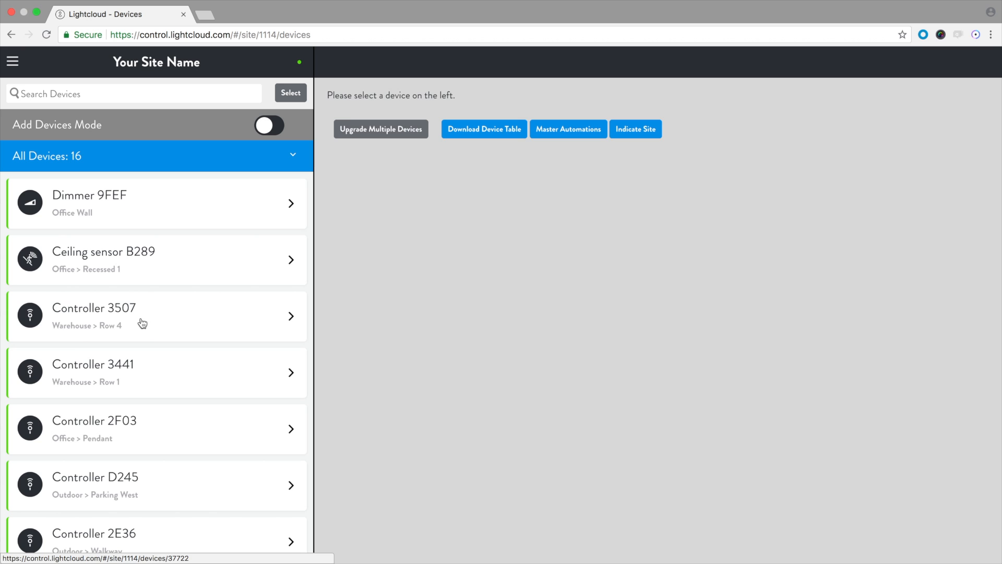
pyautogui.click(157, 316)
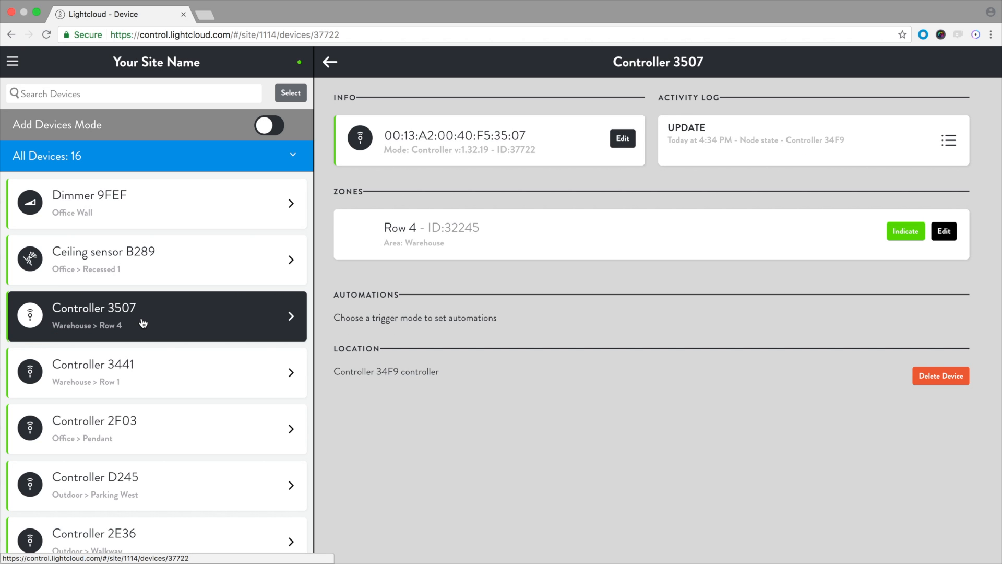
pyautogui.moveTo(943, 231)
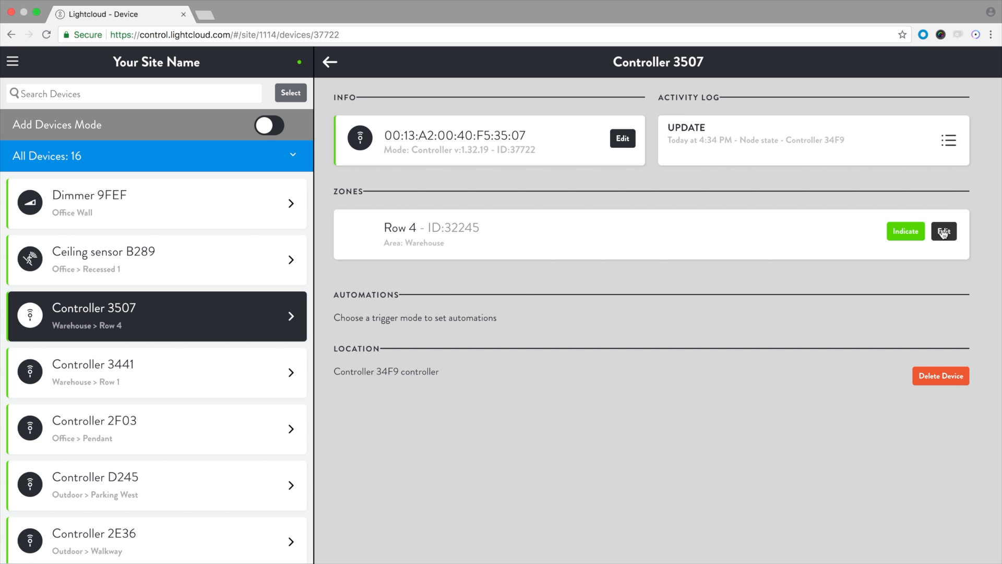
# Edit the Row 4 zone, enable dimming, set max trim level to 75%, and save.
pyautogui.click(944, 231)
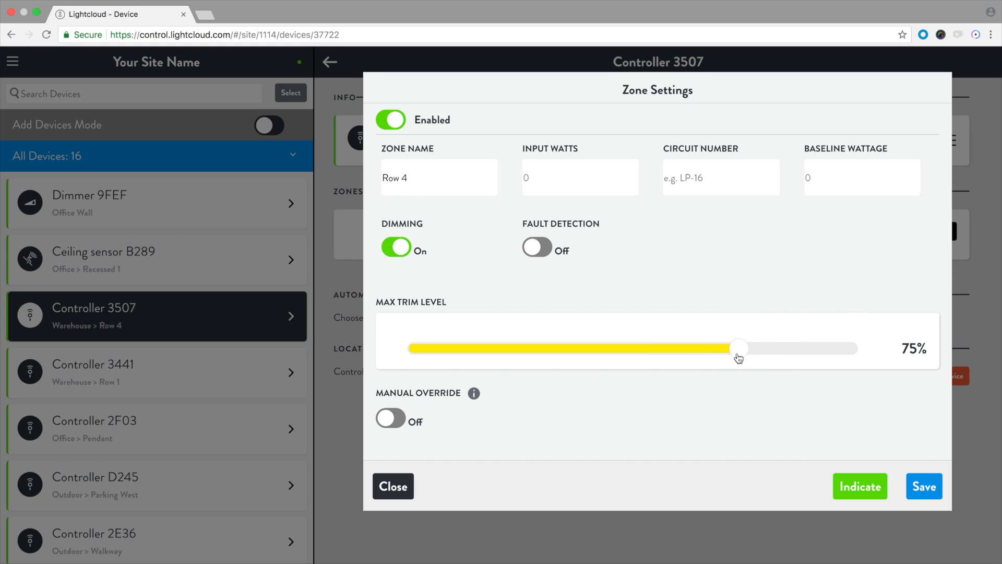
pyautogui.click(923, 486)
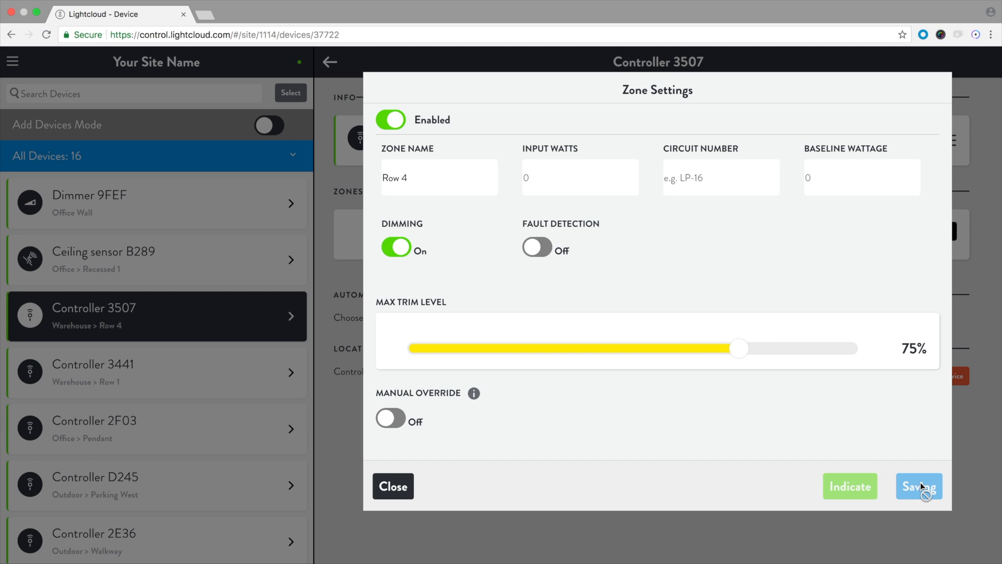
pyautogui.click(918, 486)
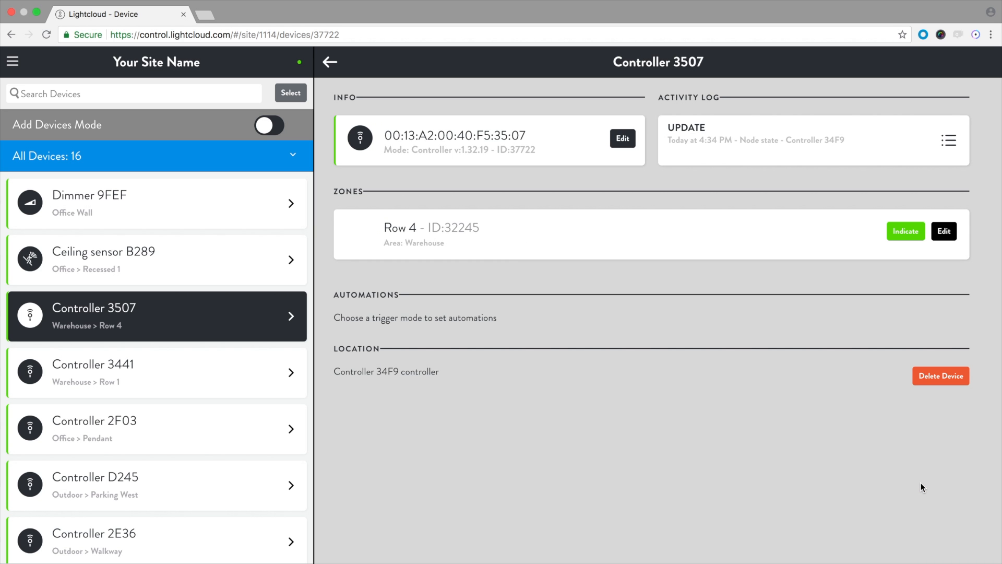